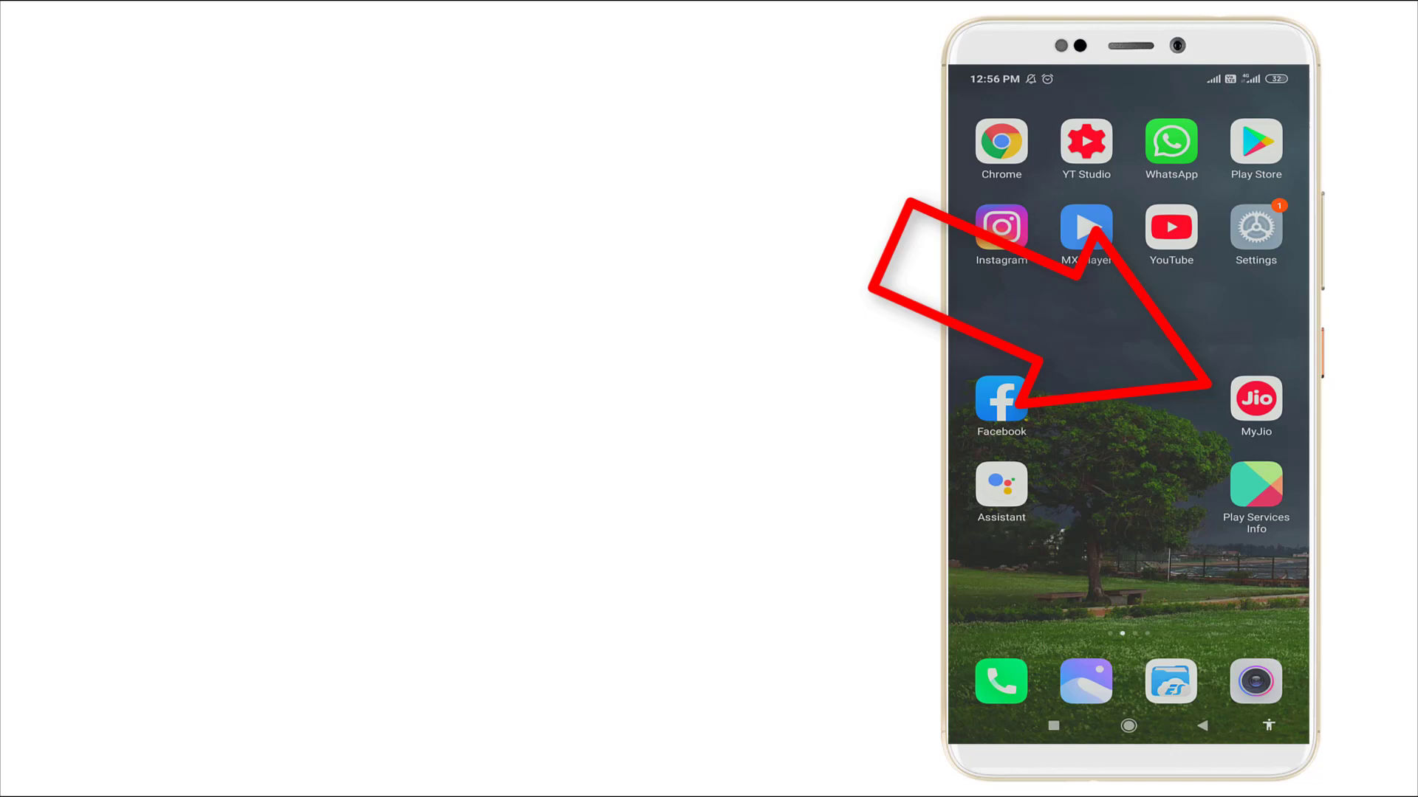
Launch the MyJio app from the Android home screen
click(1255, 398)
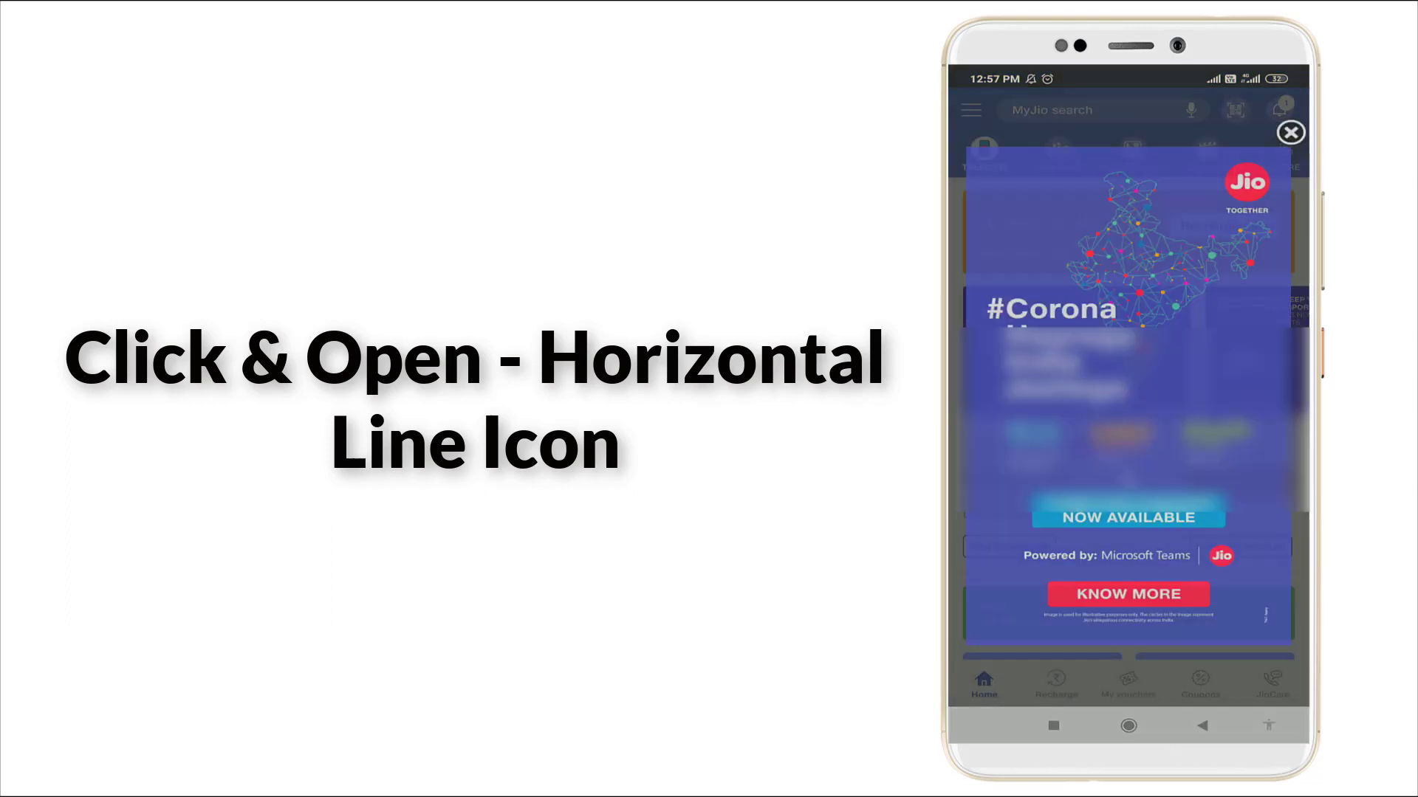
Dismiss the Corona promo pop-up and show the side navigation menu
click(1290, 132)
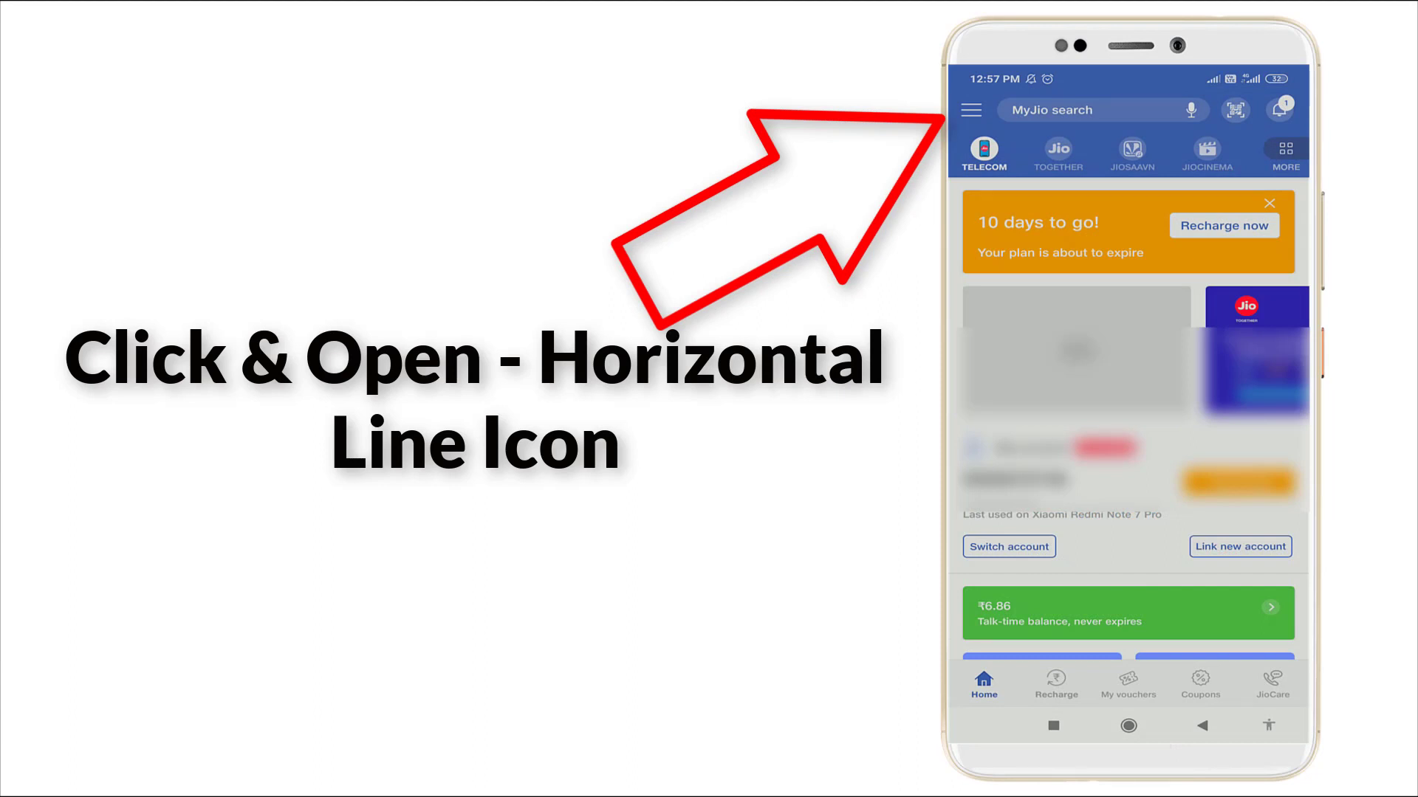
click(973, 111)
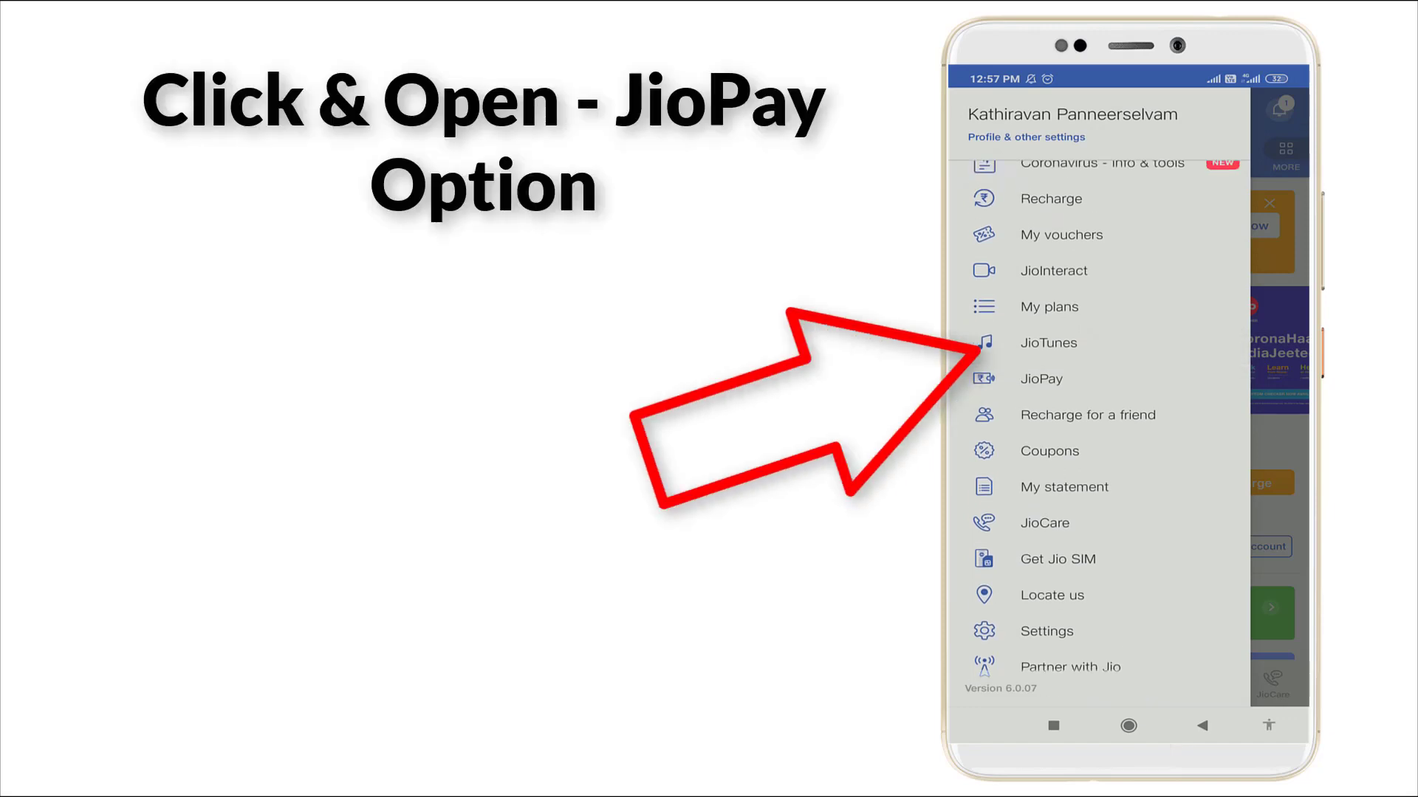
Go to JioPay from the side menu to view the saved debit card expiring 07/2021
click(1041, 379)
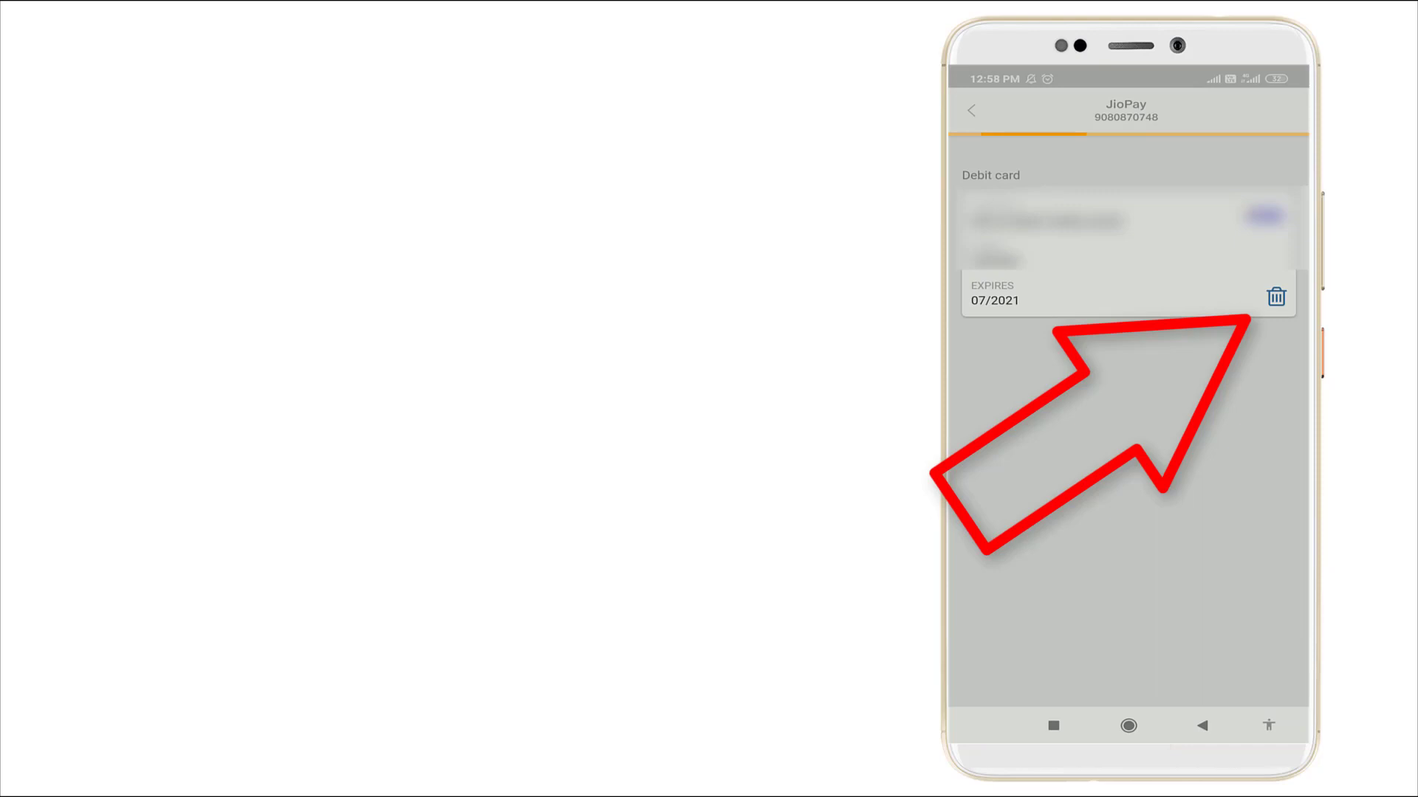
Delete the saved debit card, see 'Card has been deleted successfully', and return home
click(1275, 296)
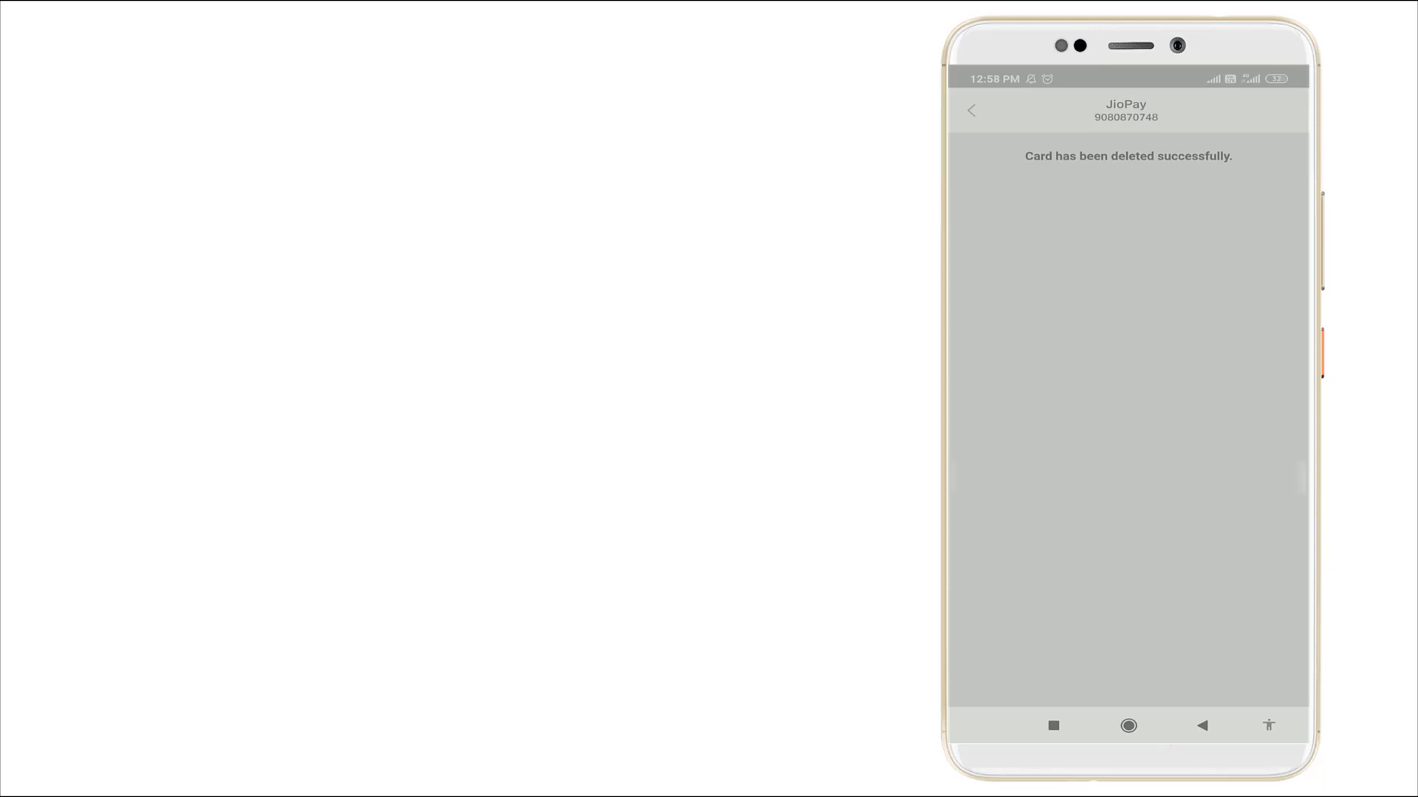
click(970, 110)
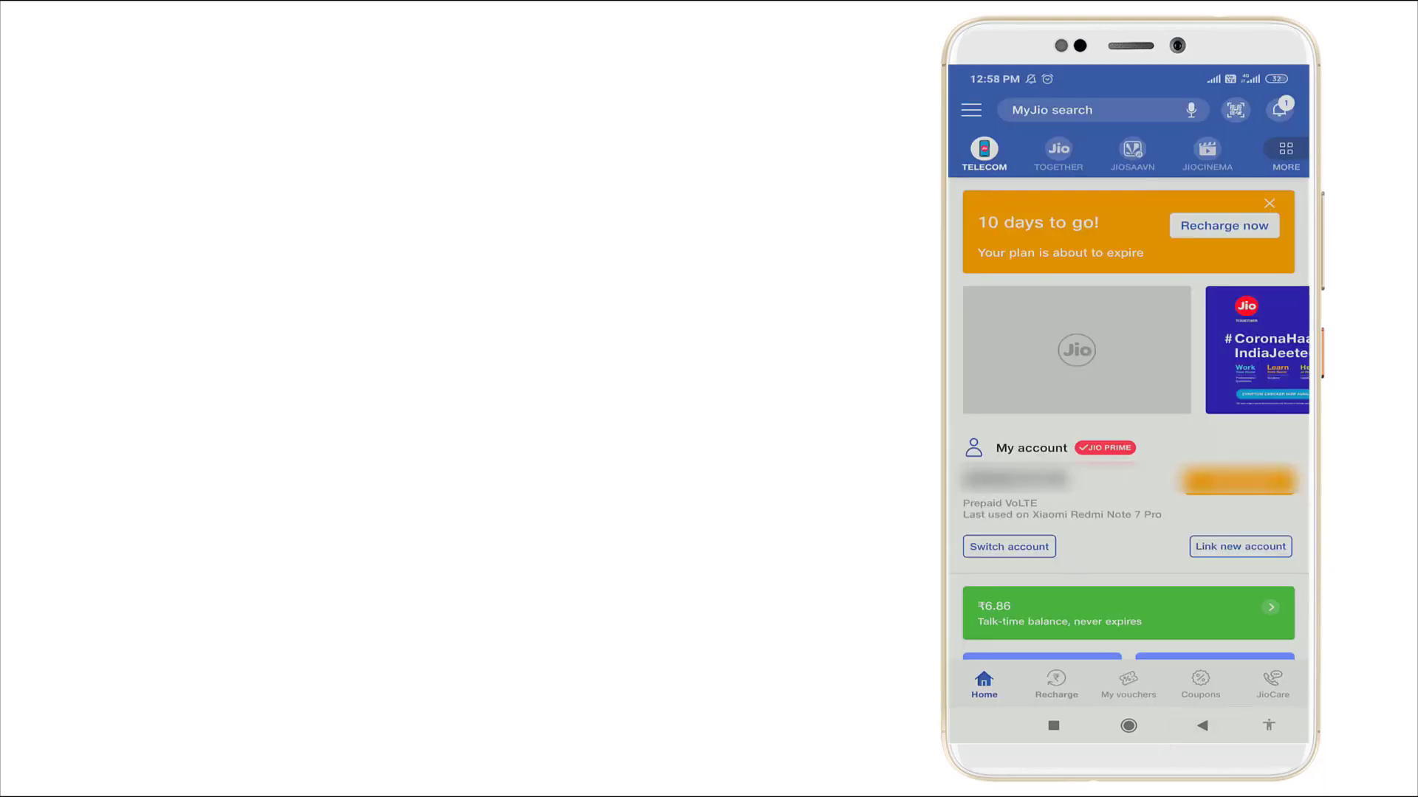